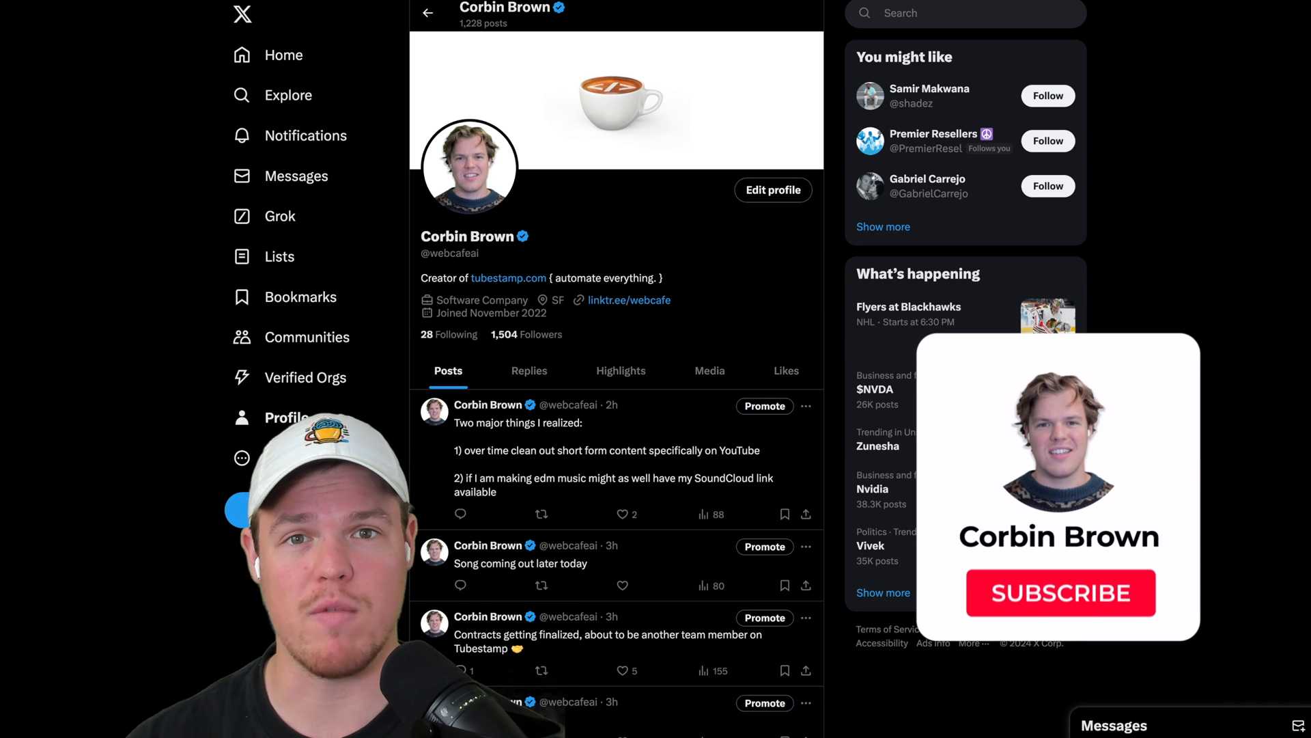
Scroll down through the current page before returning to Gemini.
left_click(1060, 593)
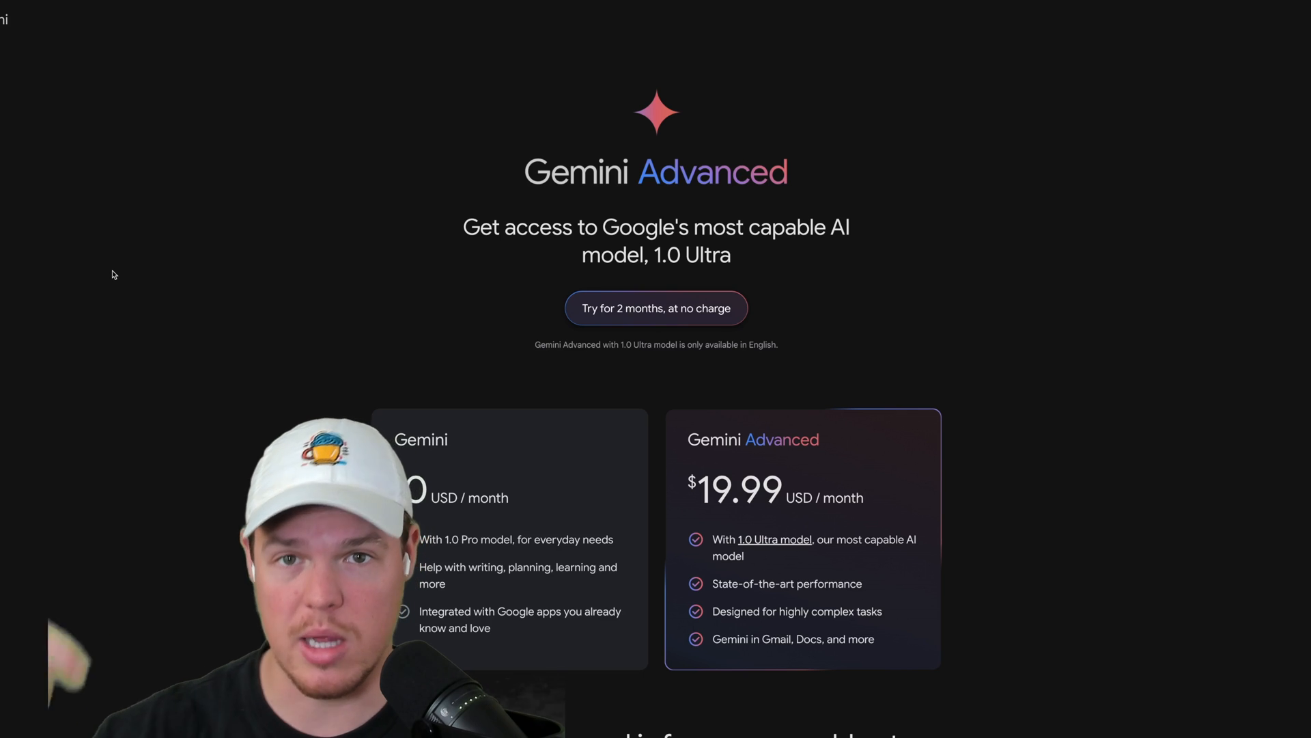
scroll("down", 3)
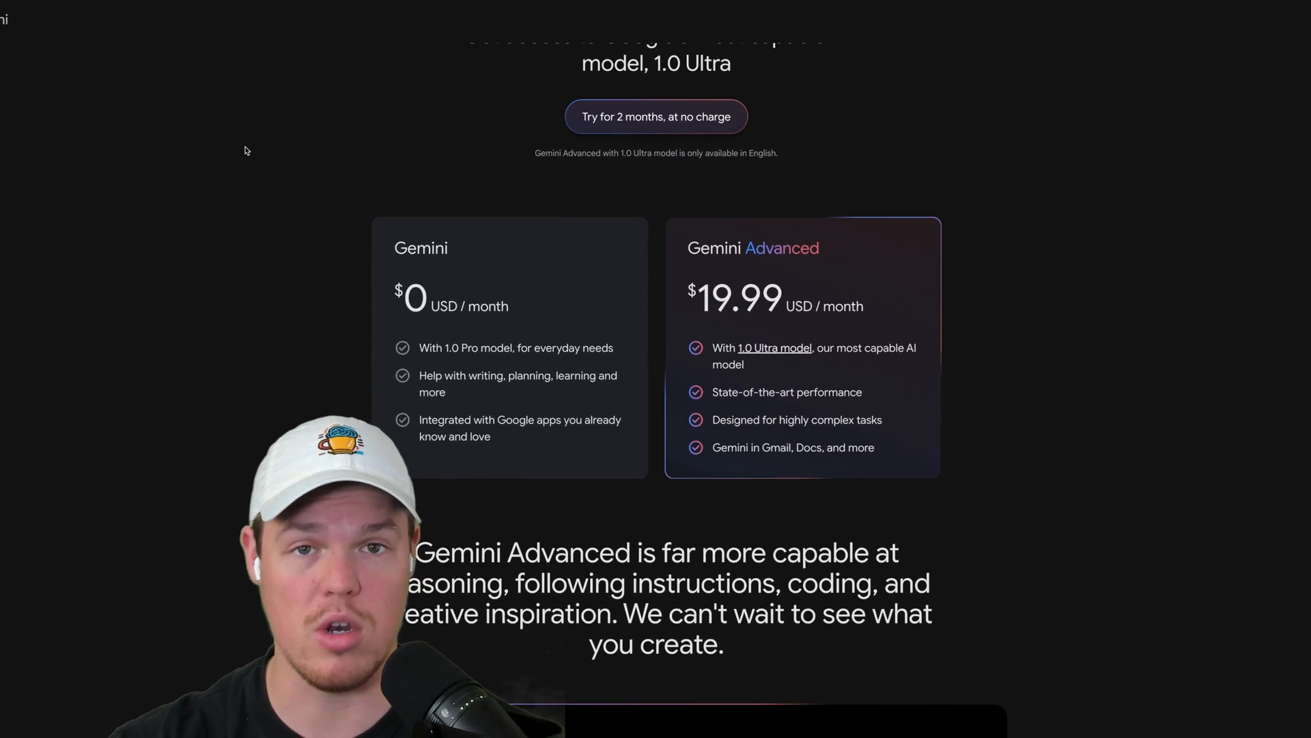
scroll("down", 3)
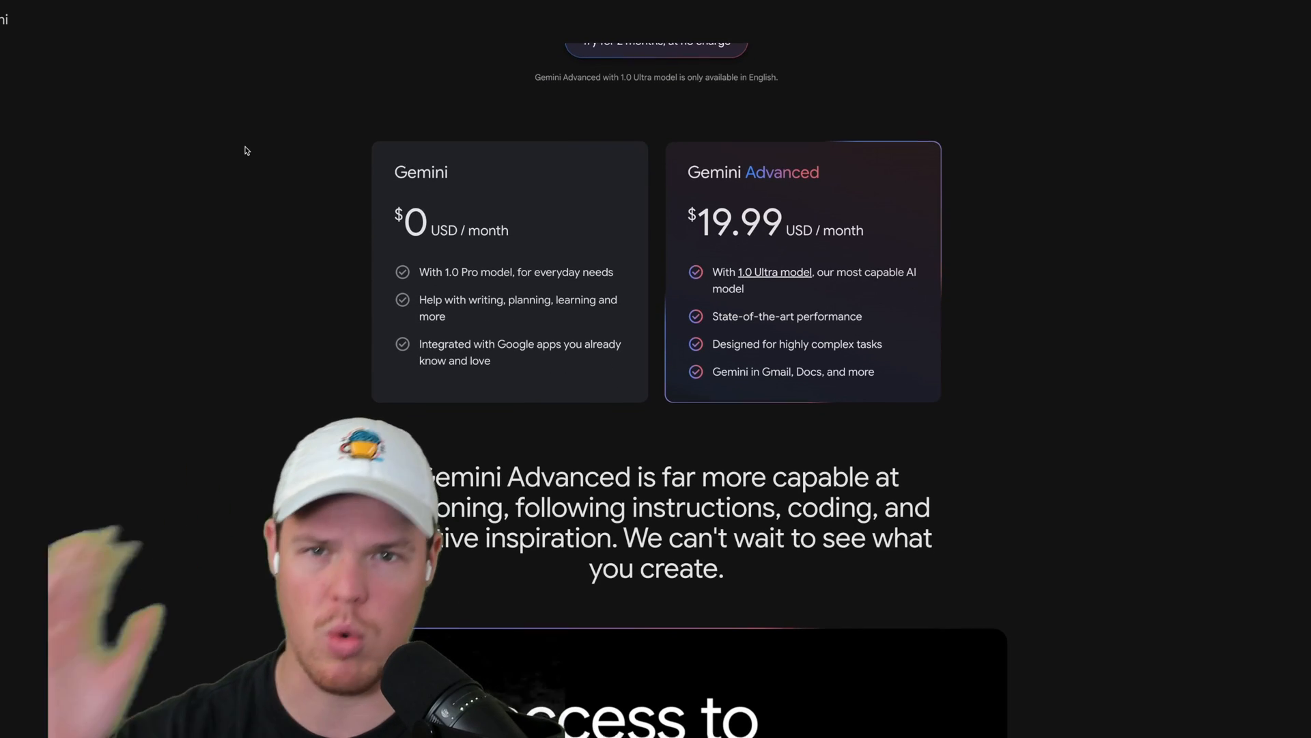
scroll("down", 3)
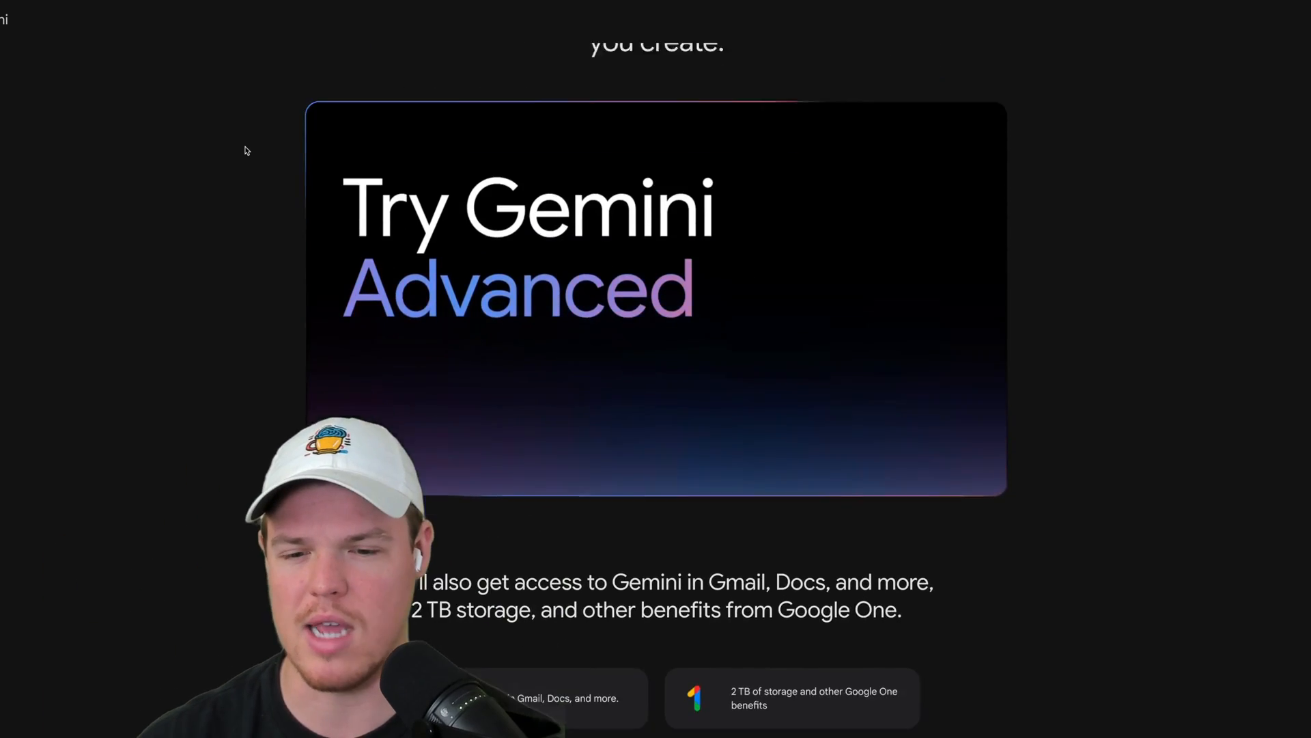
scroll("down", 3)
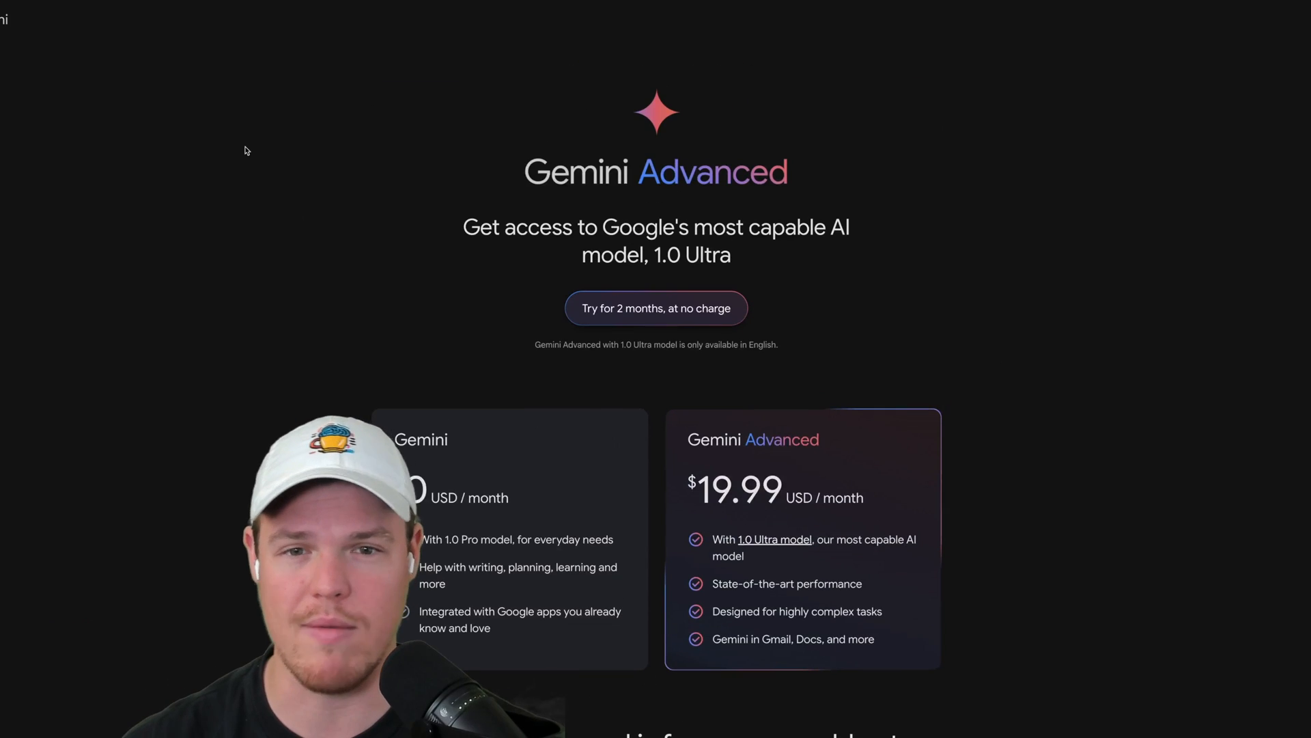
From a new Gemini chat, show the Extensions settings with Google Workspace switched on.
left_click(655, 307)
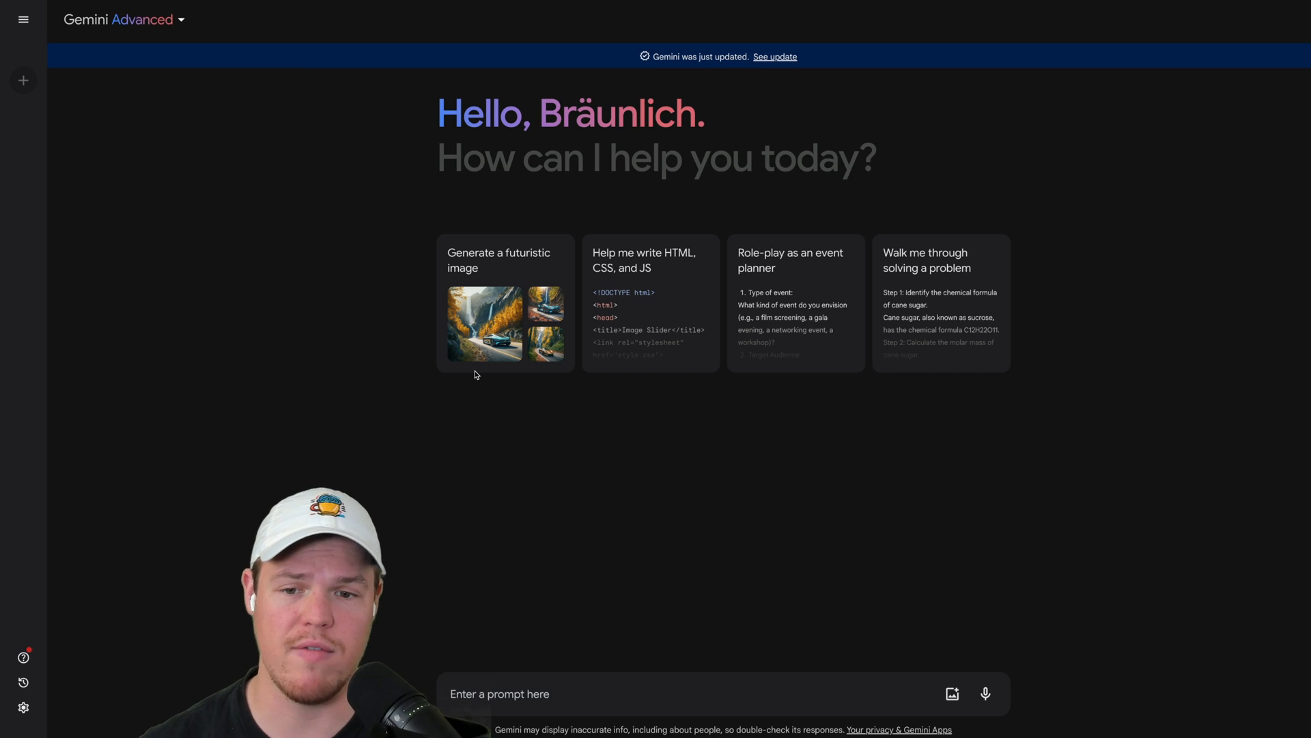
mouse_move(47, 675)
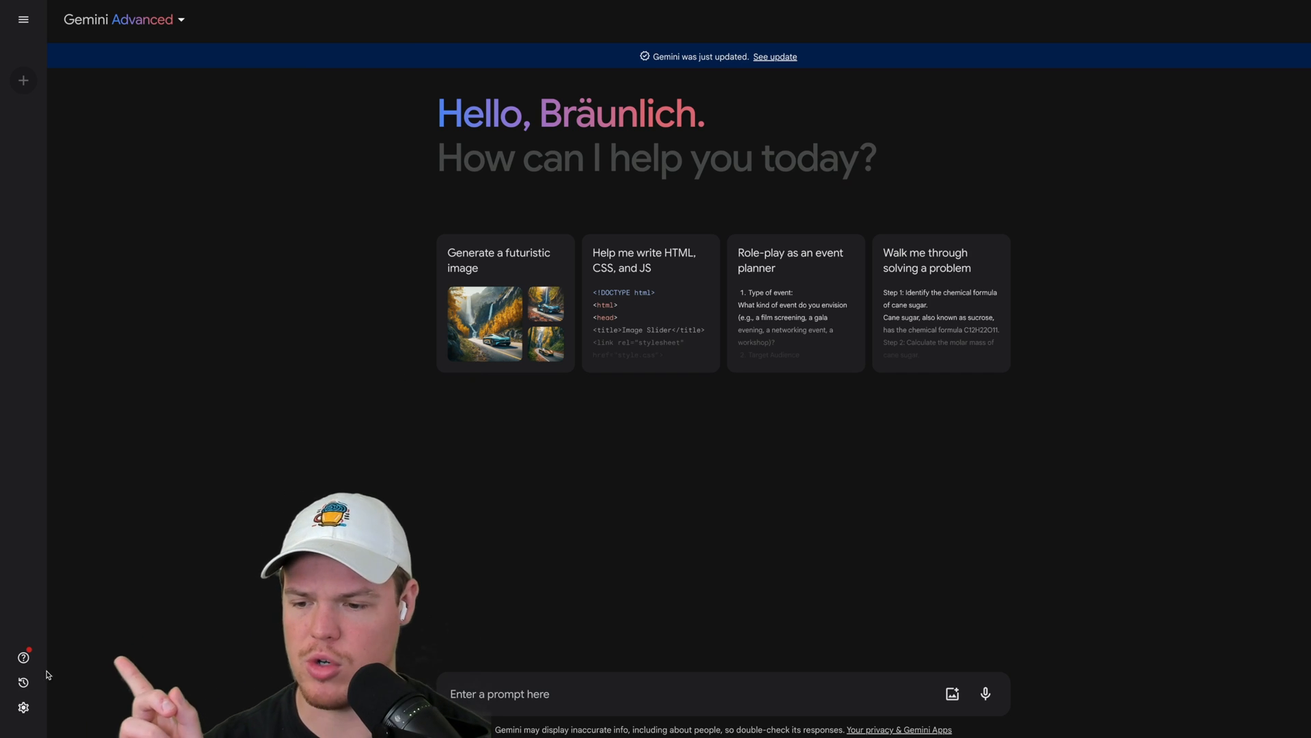
left_click(24, 707)
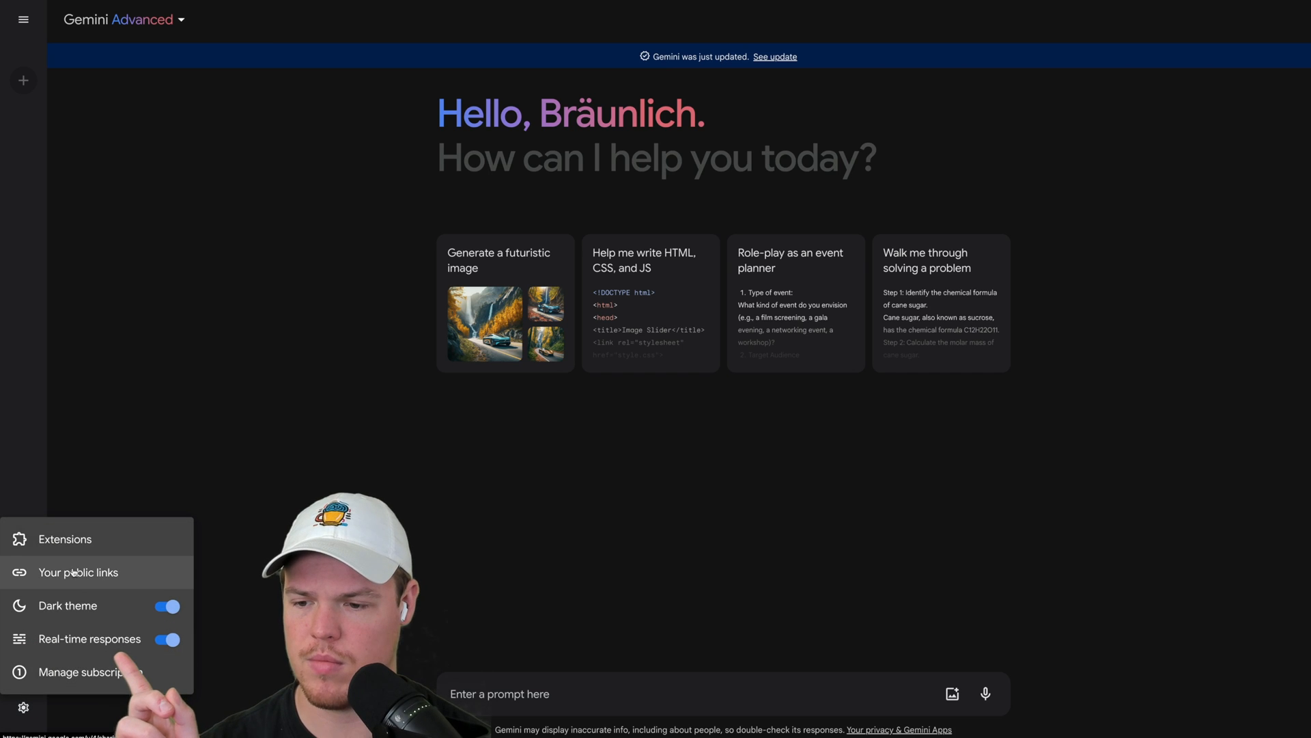
left_click(65, 538)
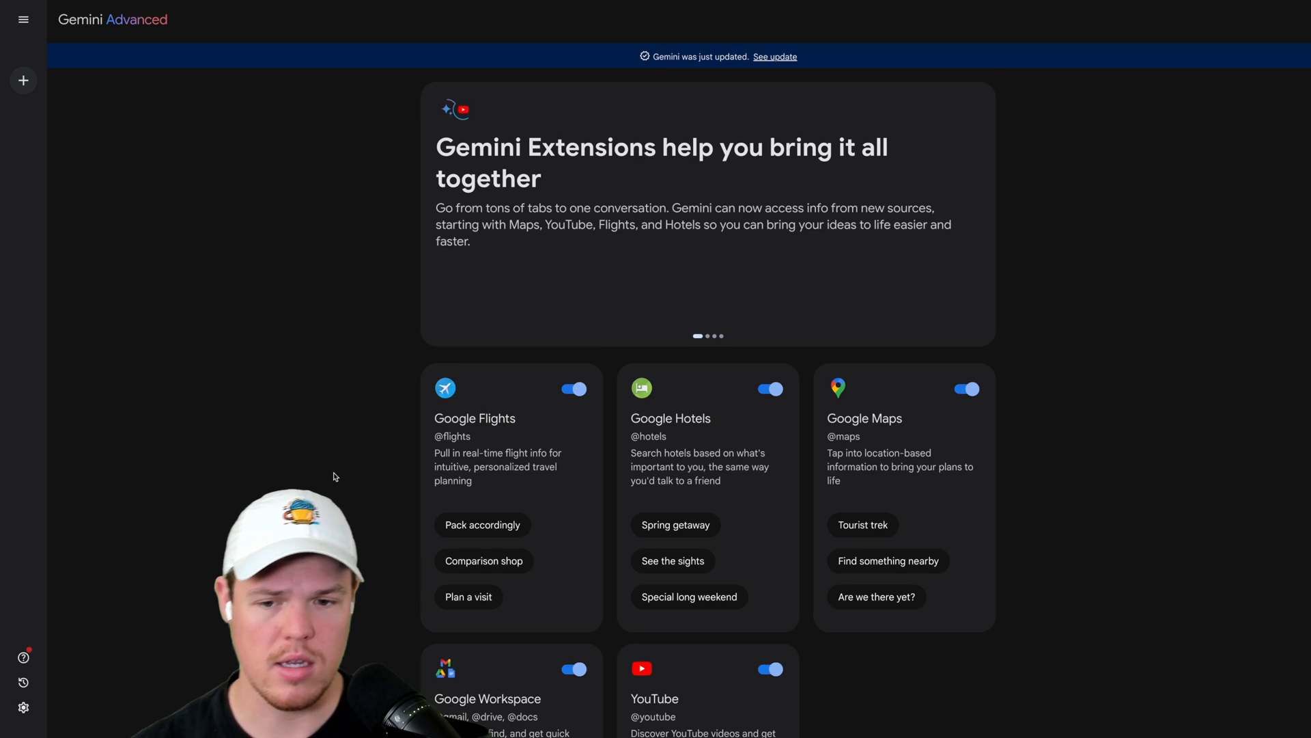
scroll("down", 3)
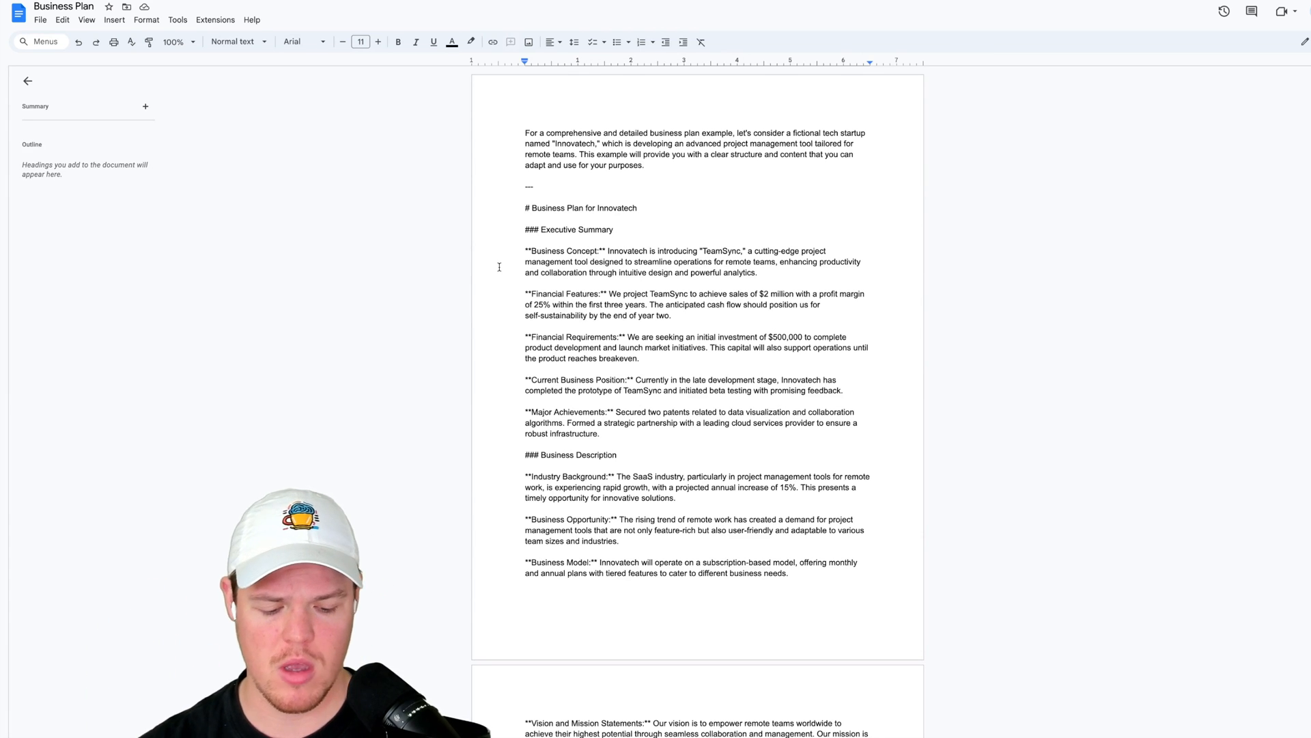
Switch to the Business Plan Google Doc tab for the Innovatech startup.
left_click(174, 42)
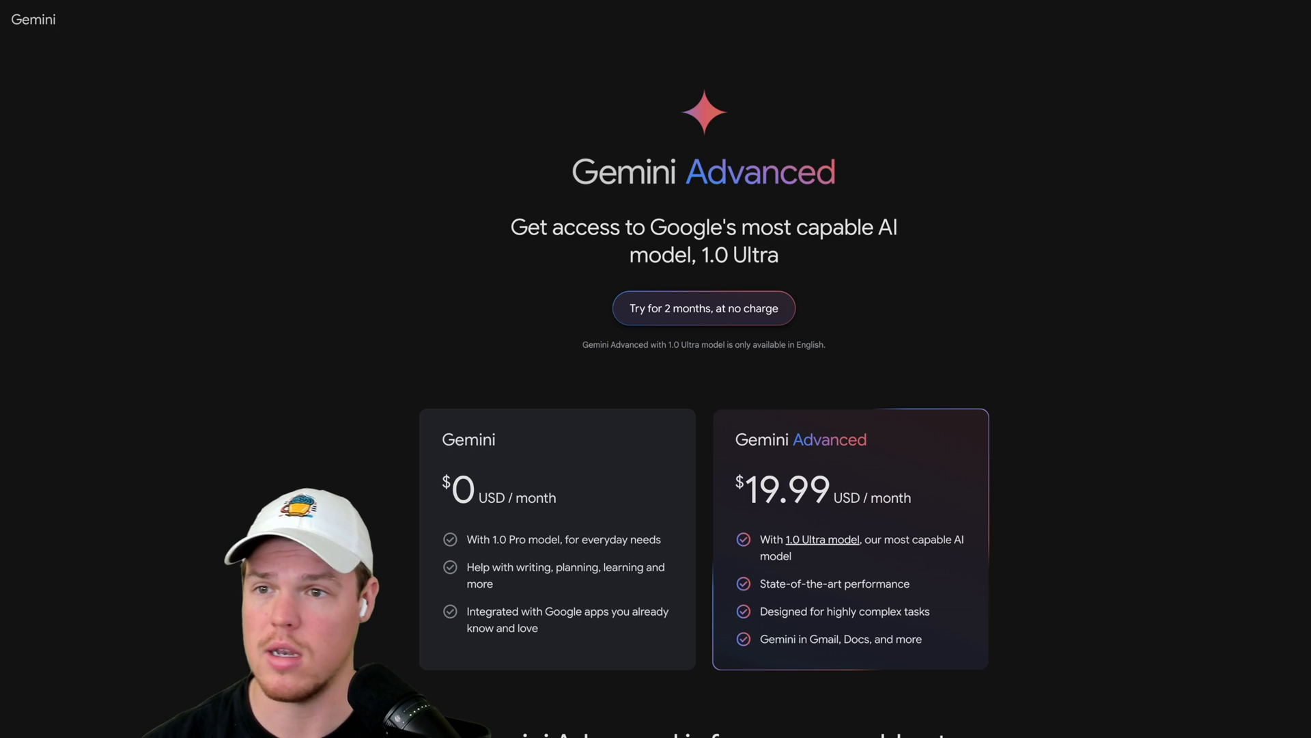
Send a prompt to summarize the Business Plan doc's specific name and value in a short paragraph.
left_click(703, 307)
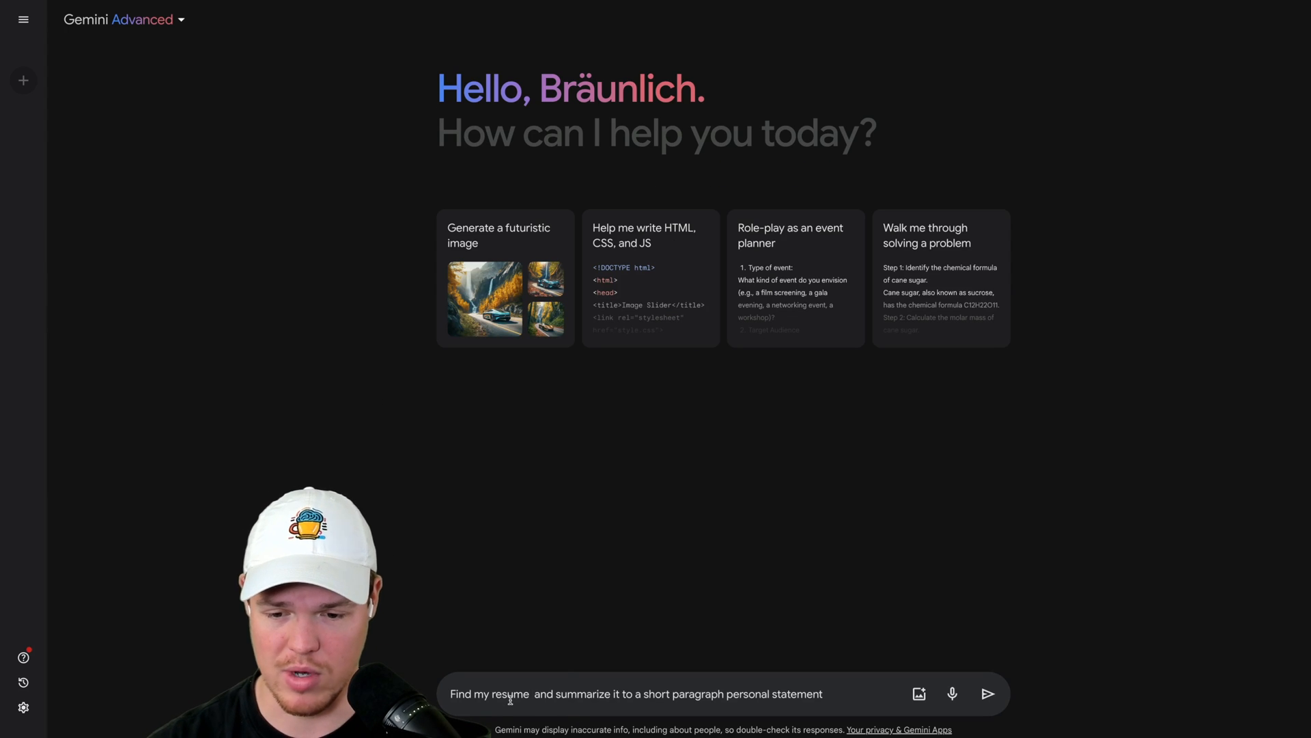
type("Business Plan doc")
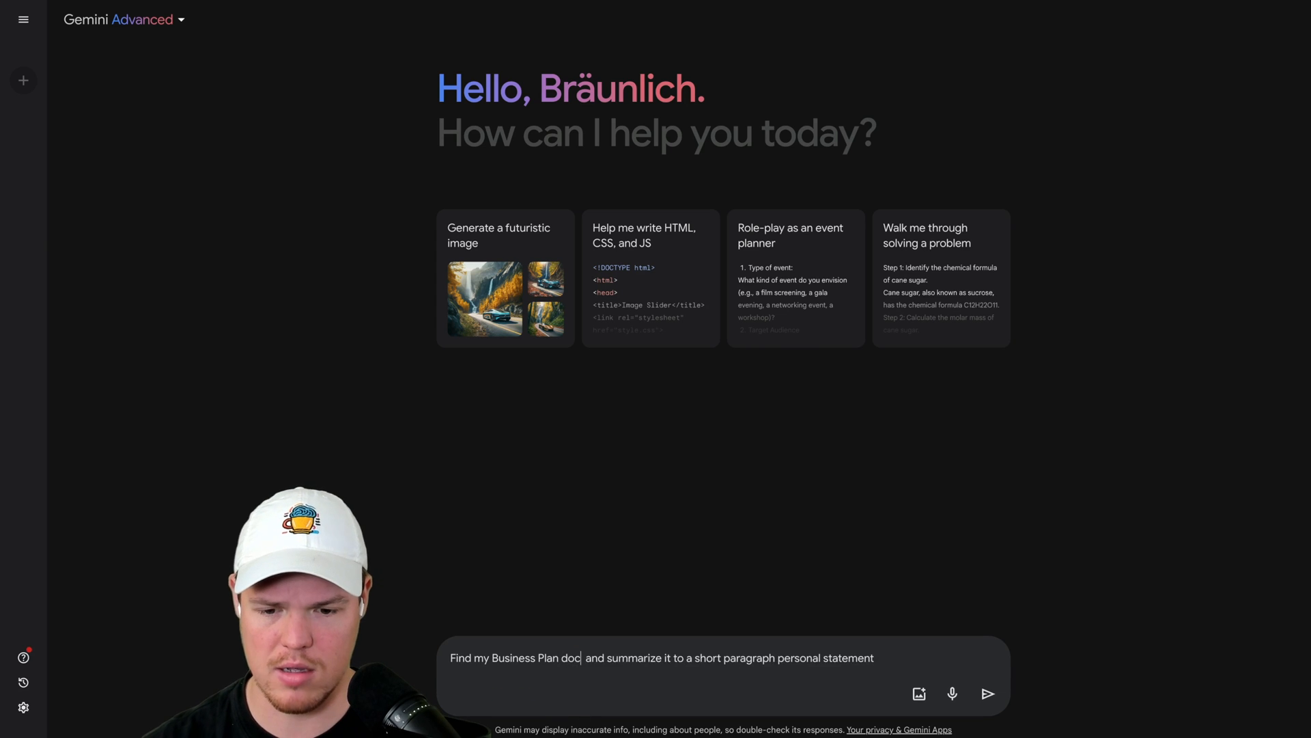
key("Backspace")
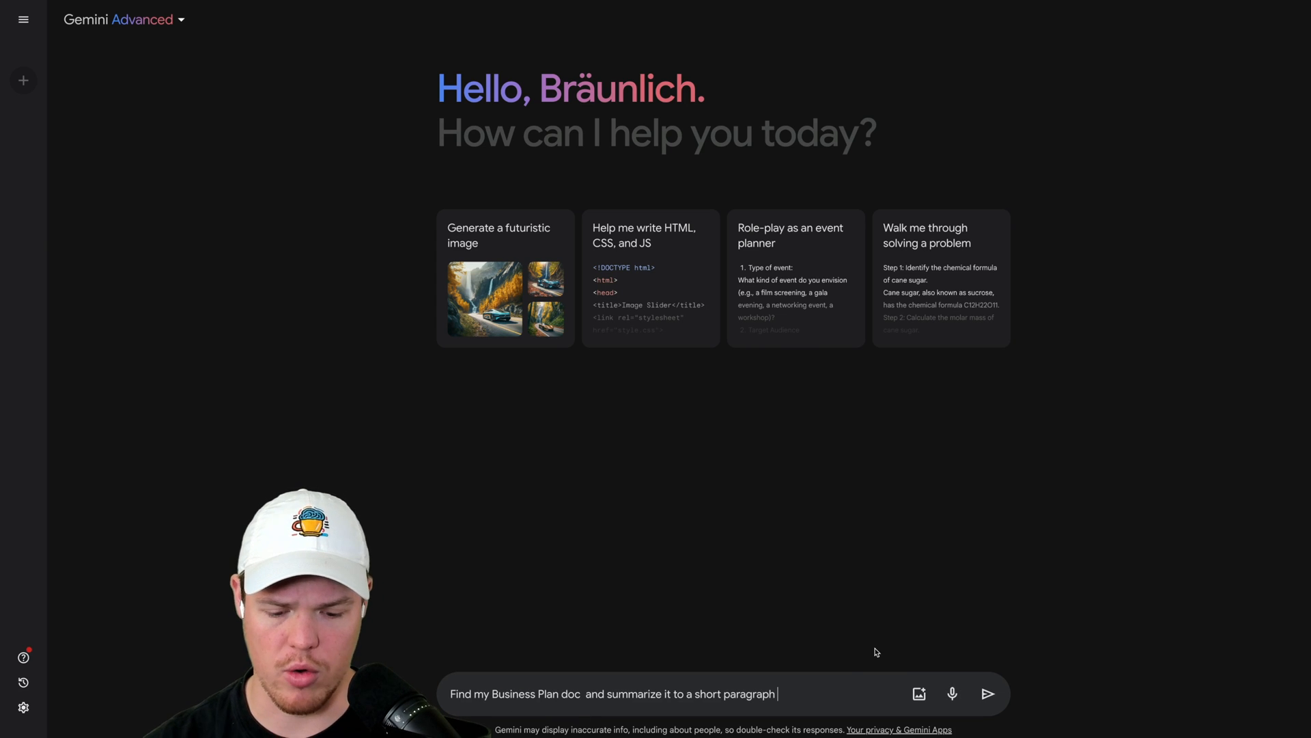
type("about the sp")
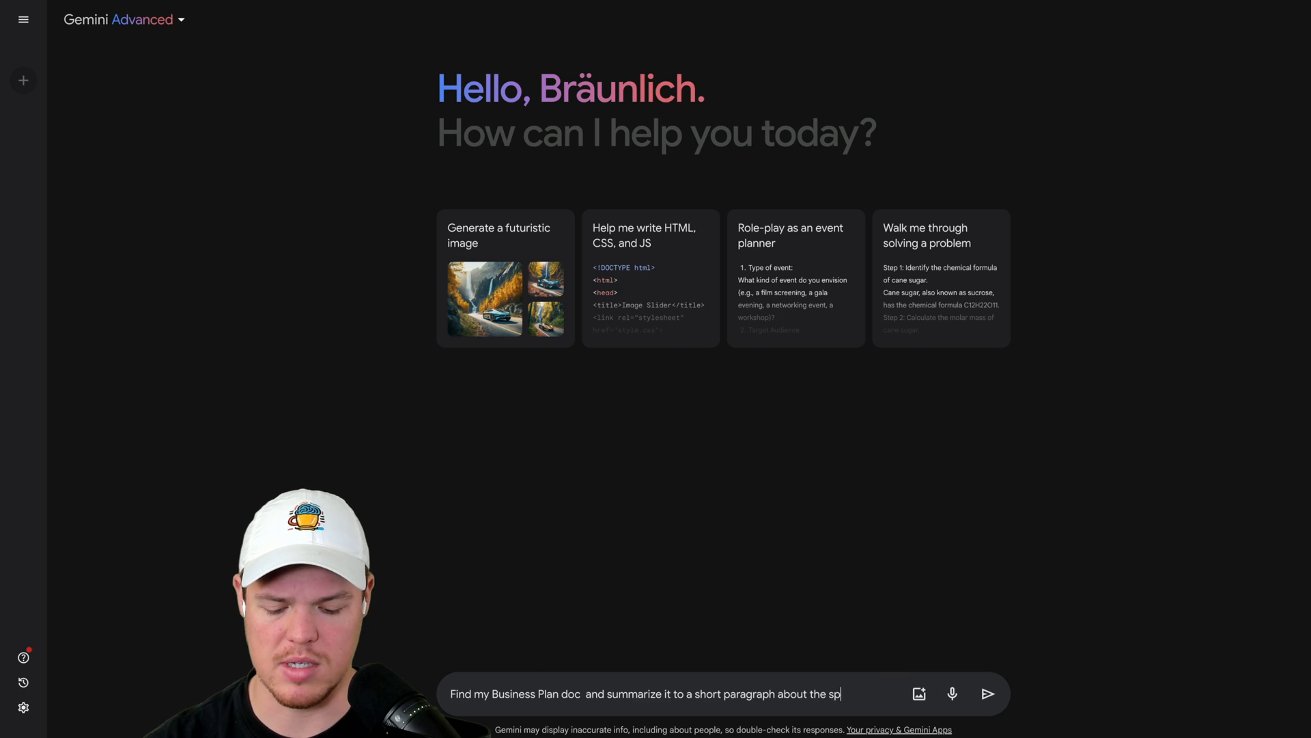
type("eicific name and val")
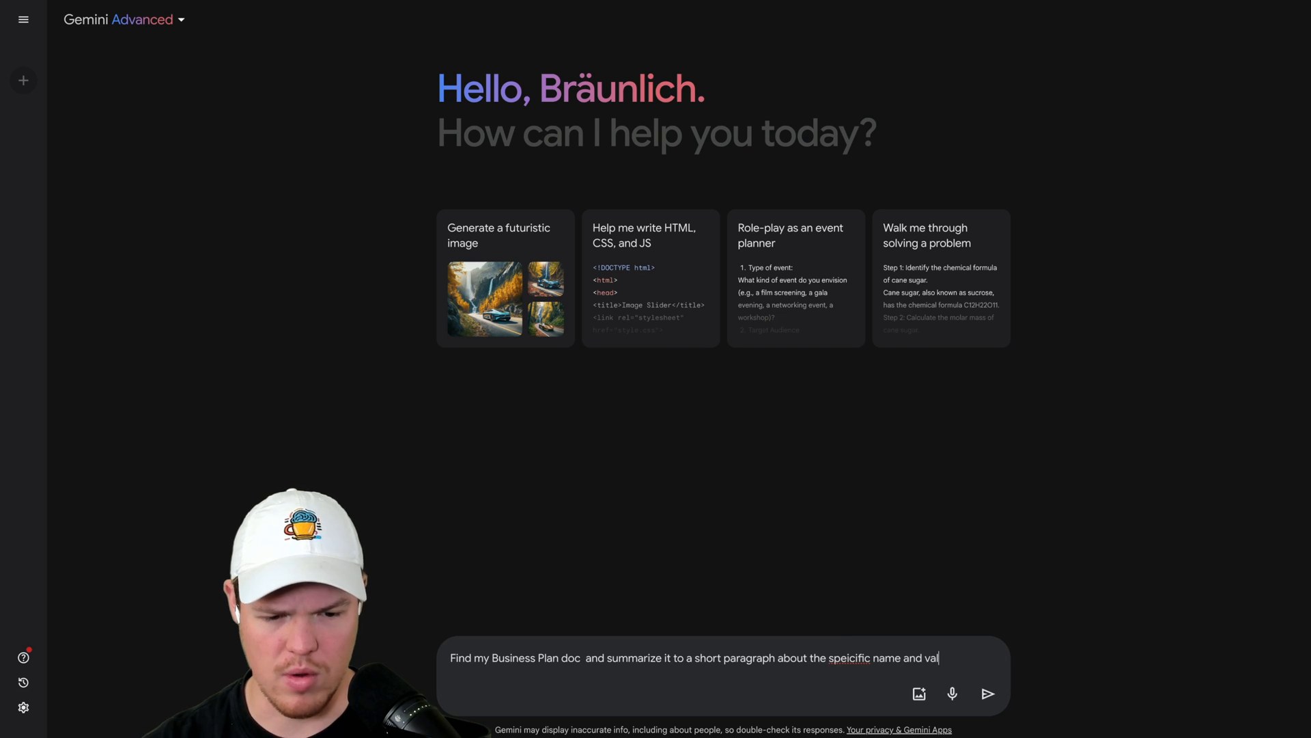
left_click(987, 694)
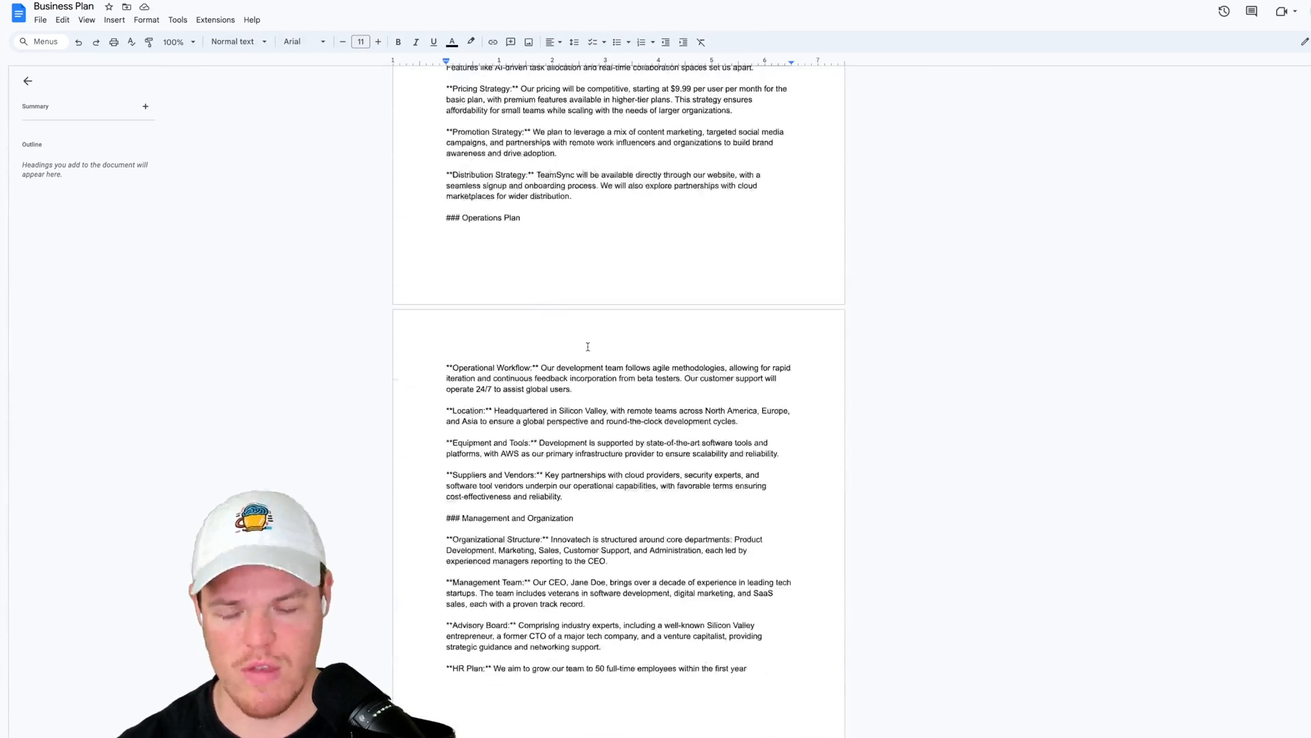
scroll("up", 3)
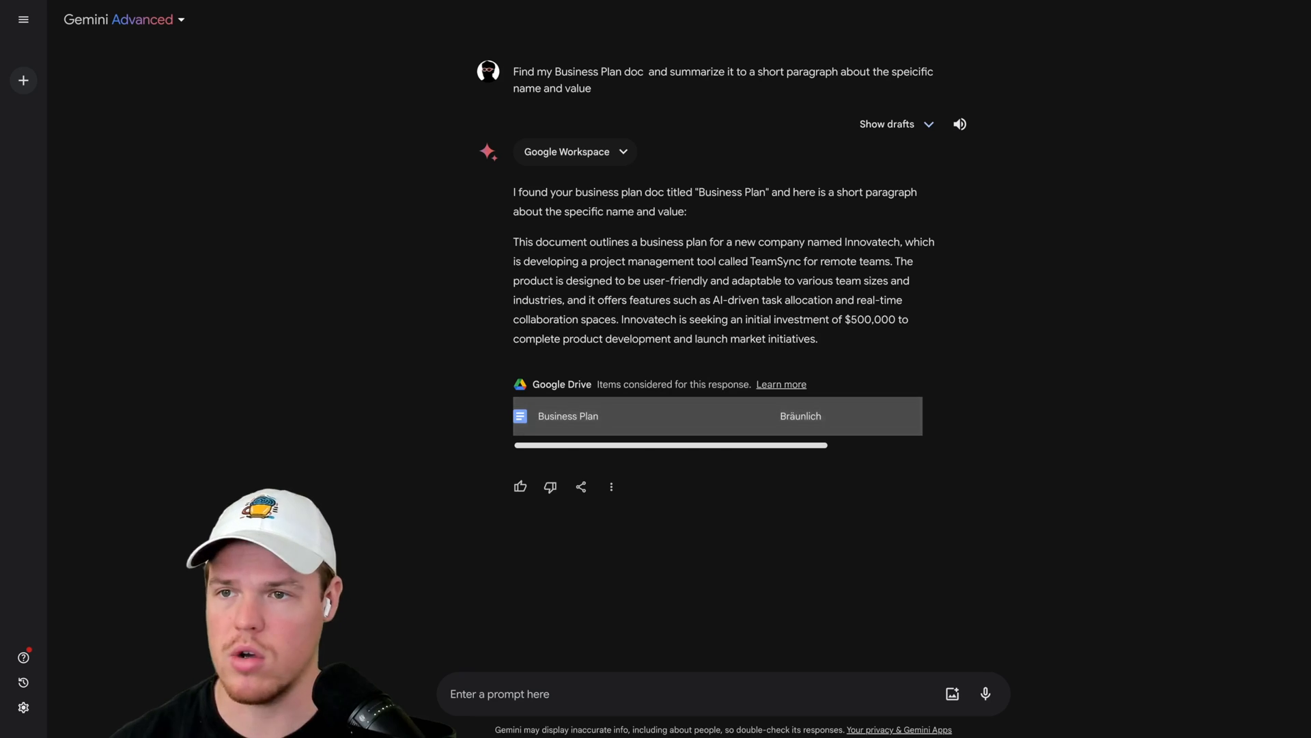
mouse_move(734, 215)
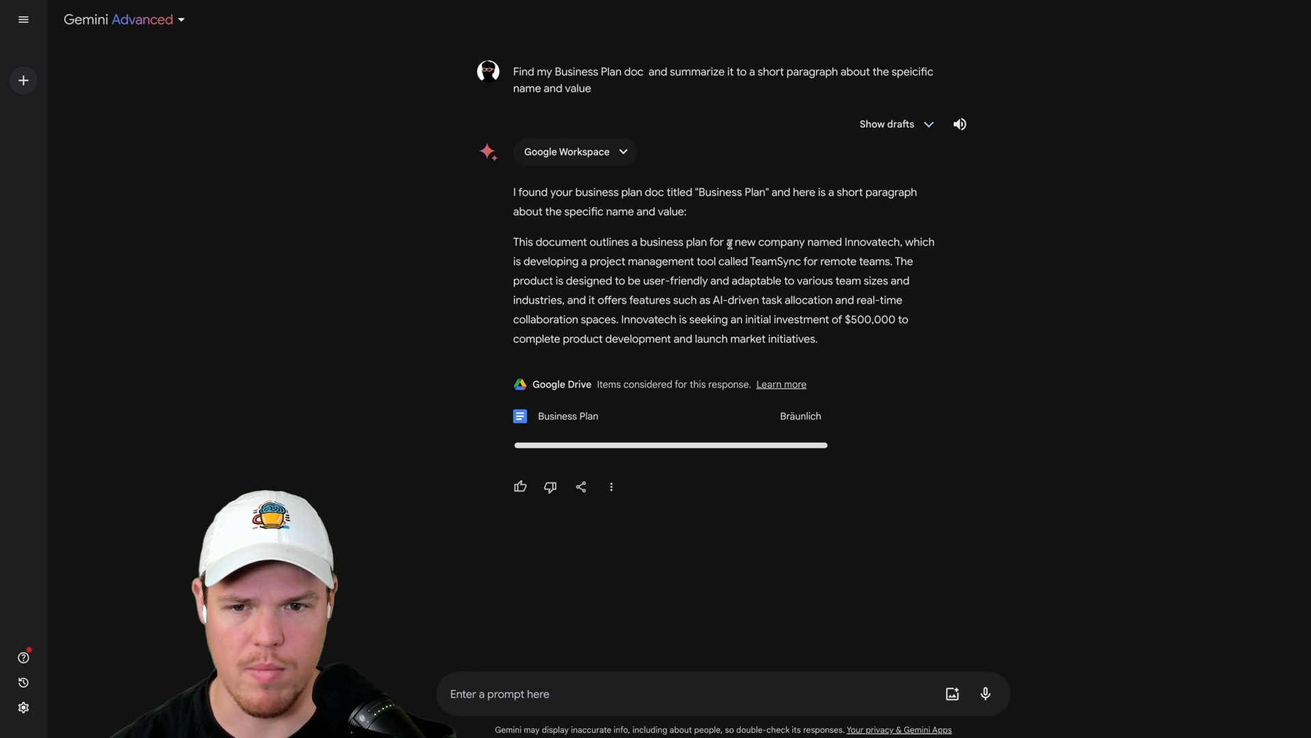
mouse_move(829, 184)
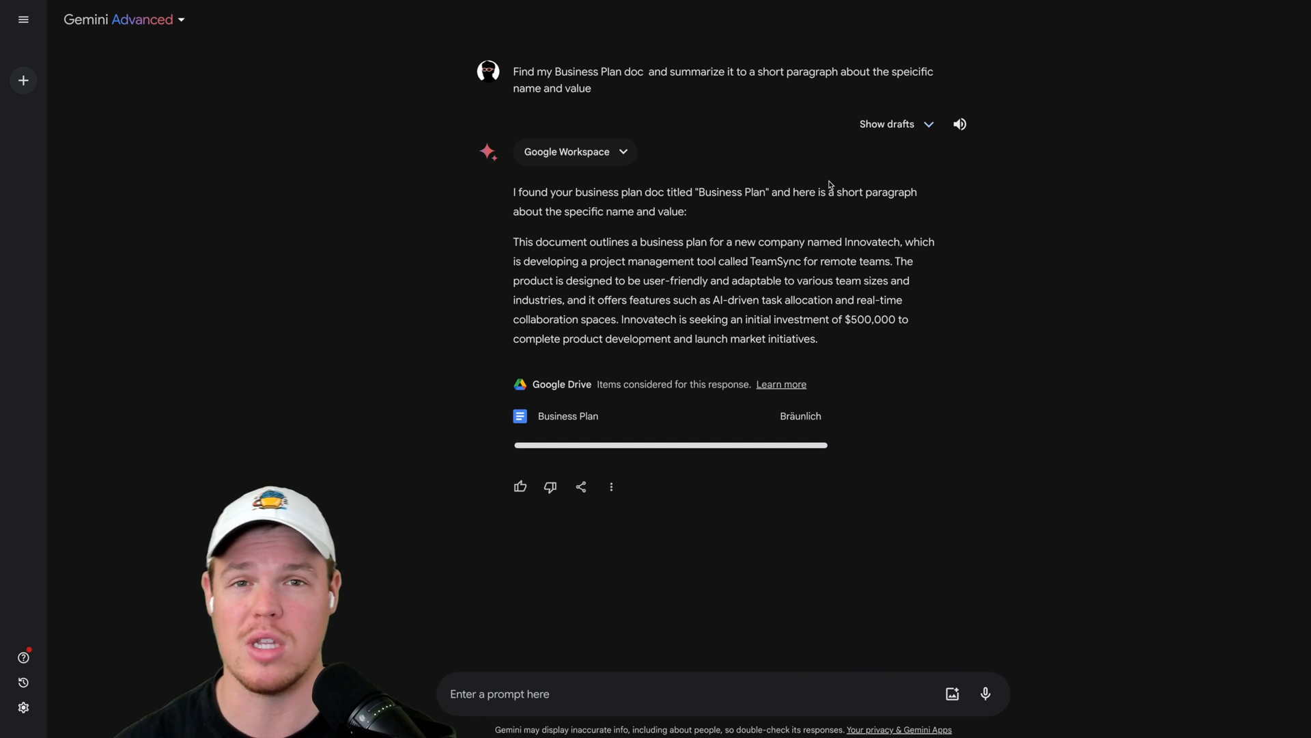
left_click(569, 415)
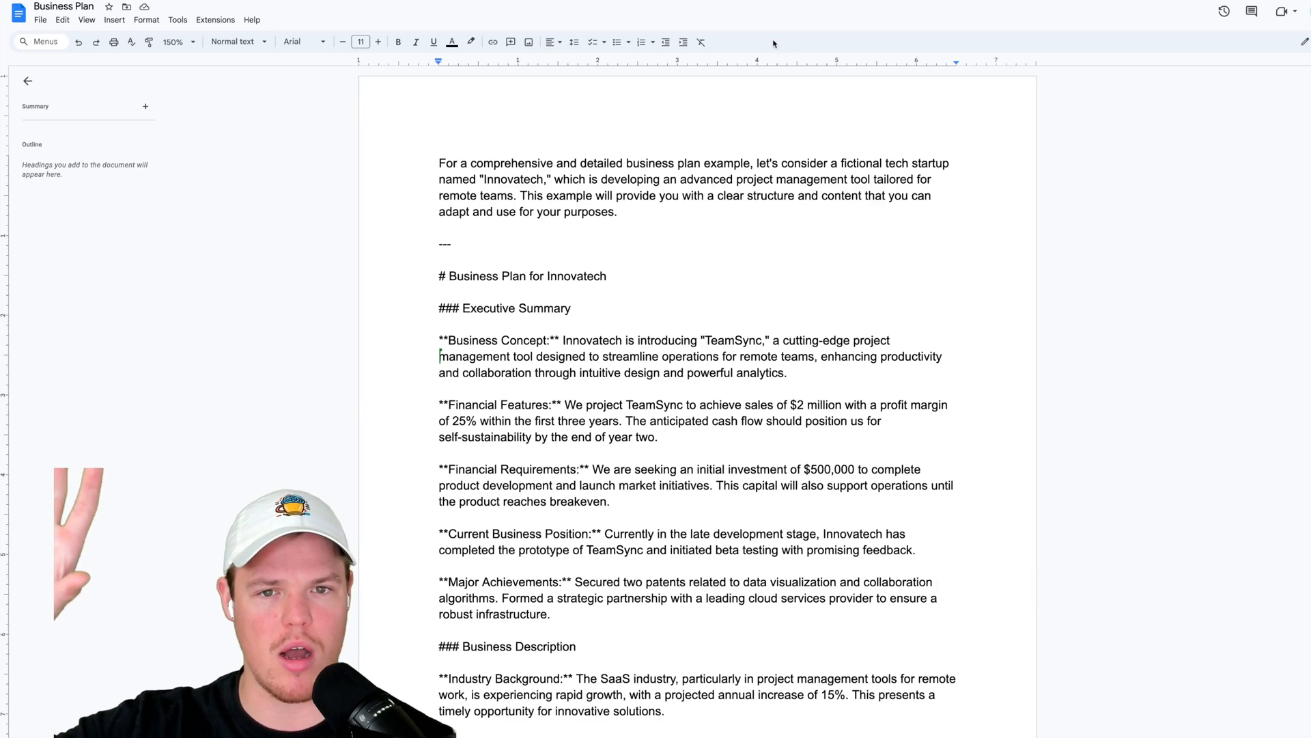
Scroll through the Business Plan doc's Executive Summary and Marketing Strategy sections.
scroll("down", 3)
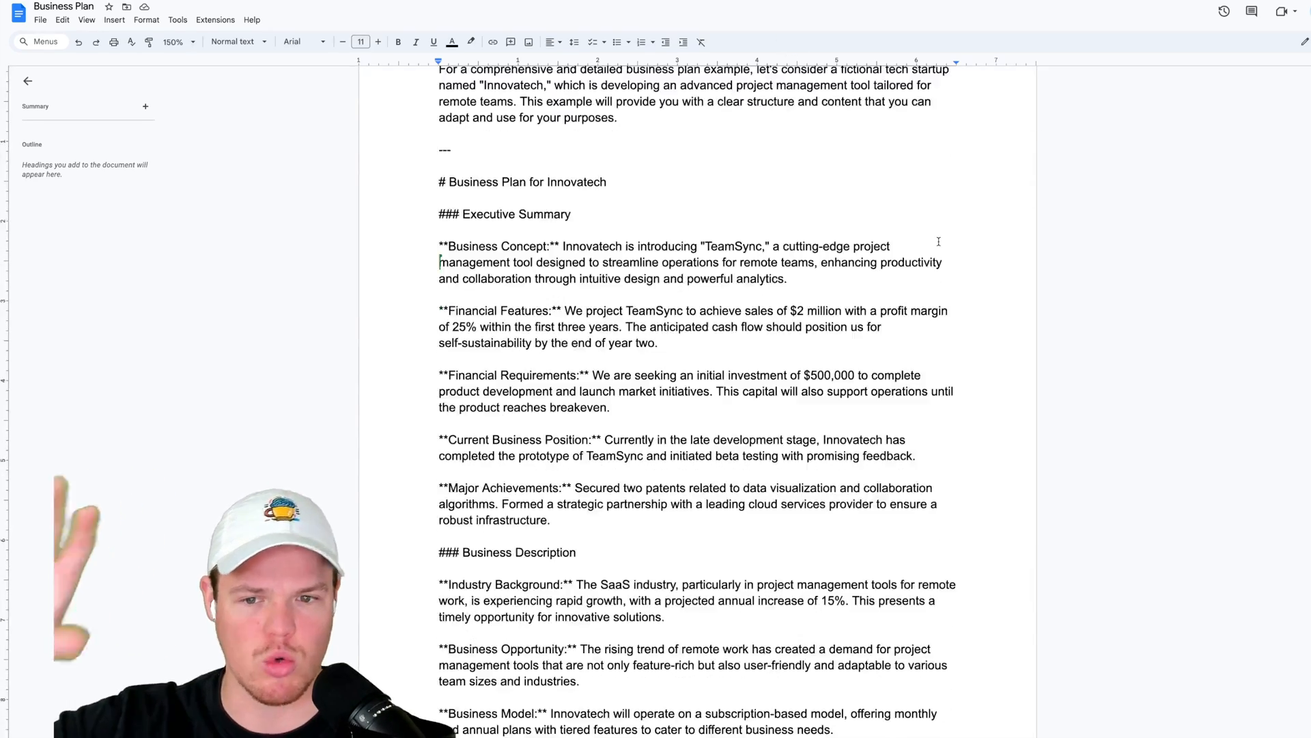
scroll("down", 3)
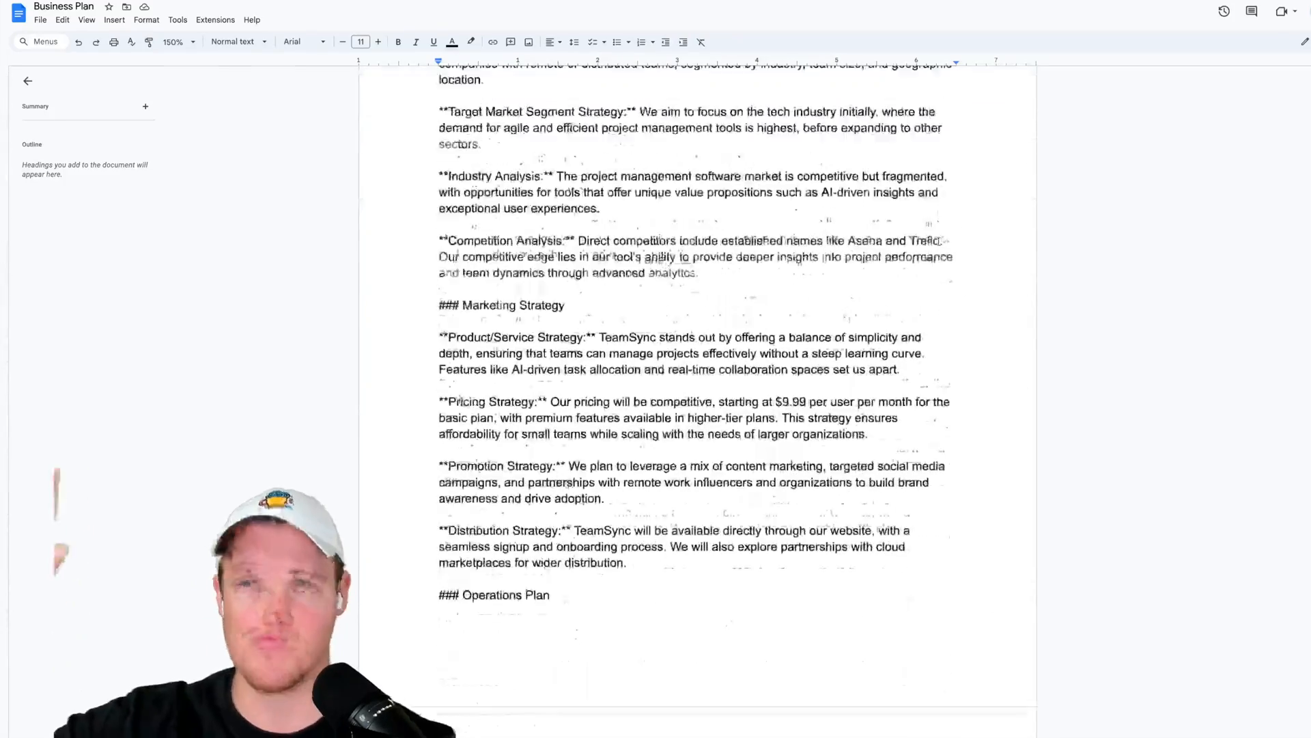
scroll("up", 3)
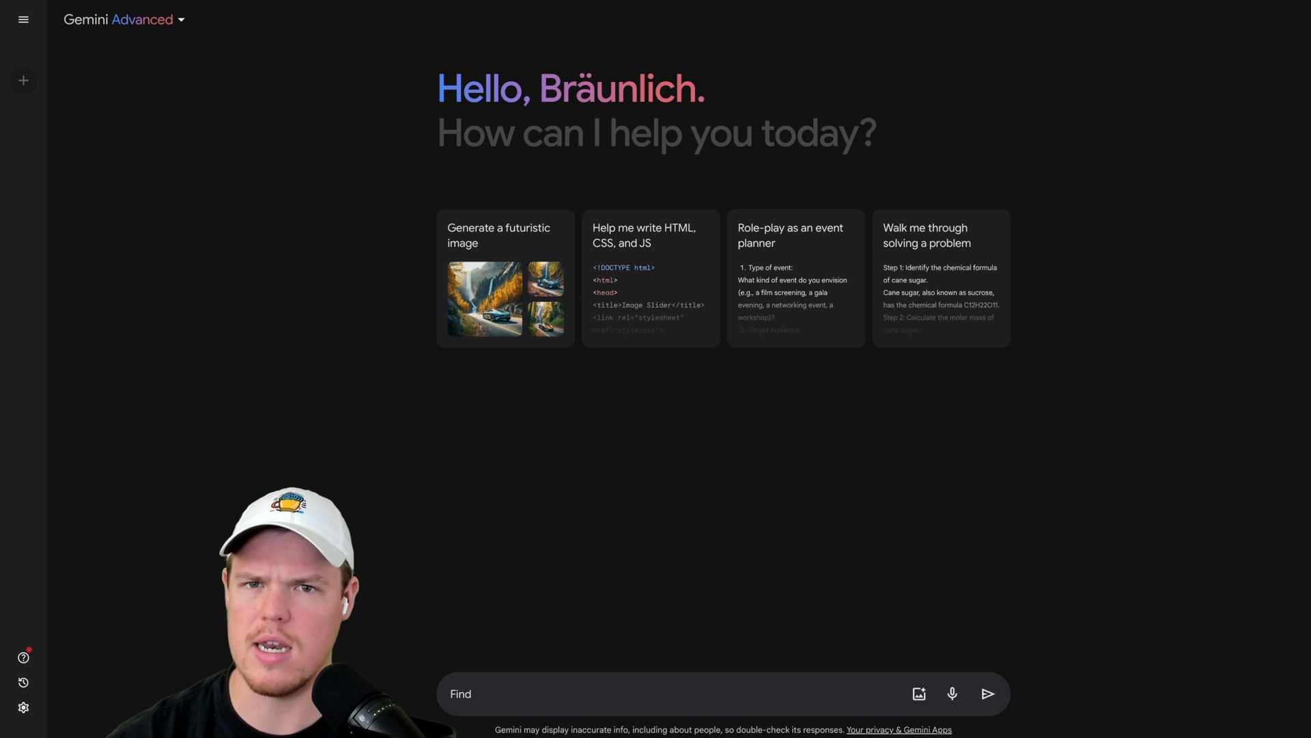
Send a prompt to find the Tubestamp welcome email and give a 1 sentence summary.
type("the t")
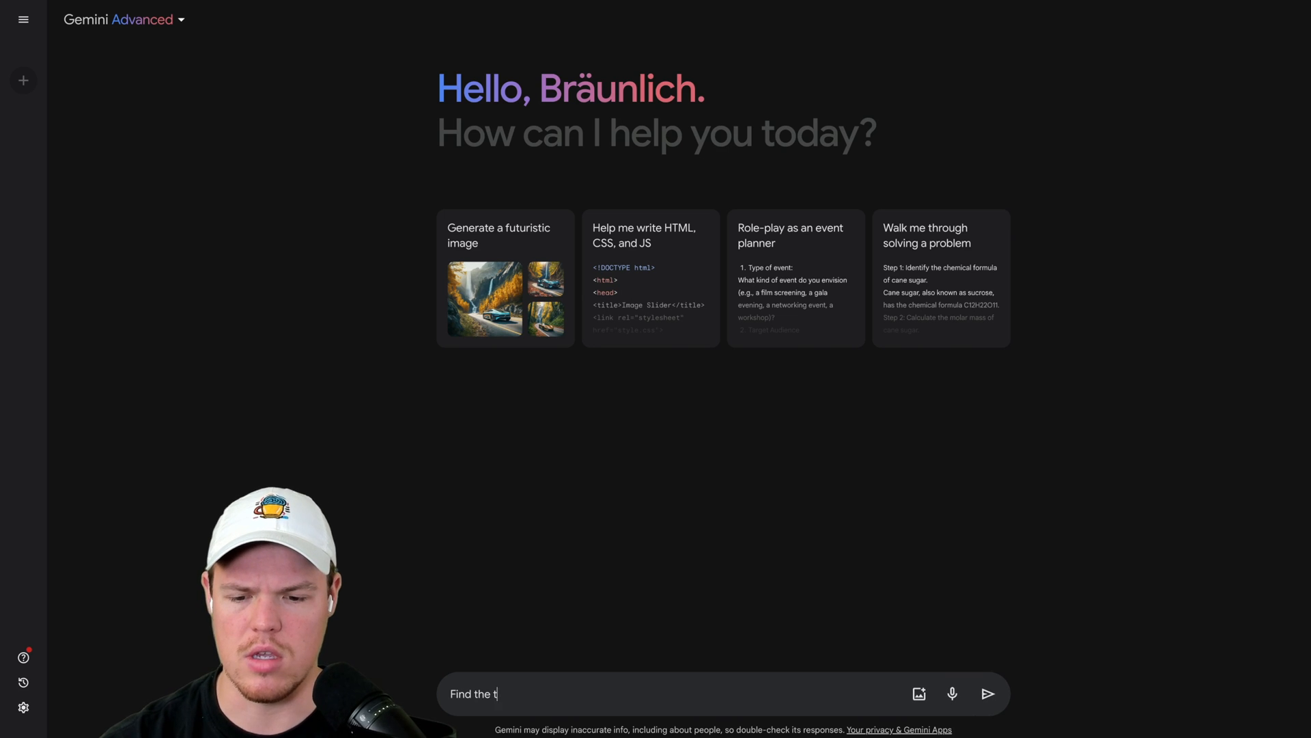
type("ubestamp welcome me")
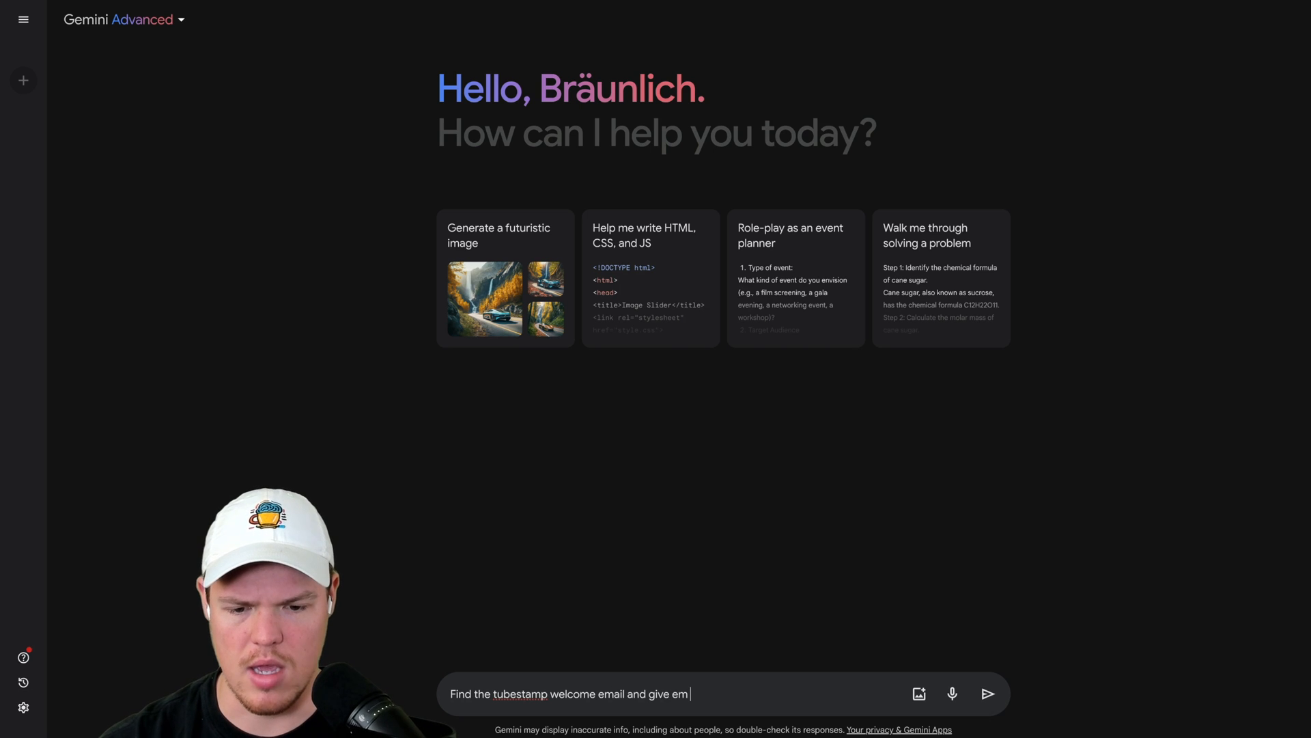
type("me a 1 senten")
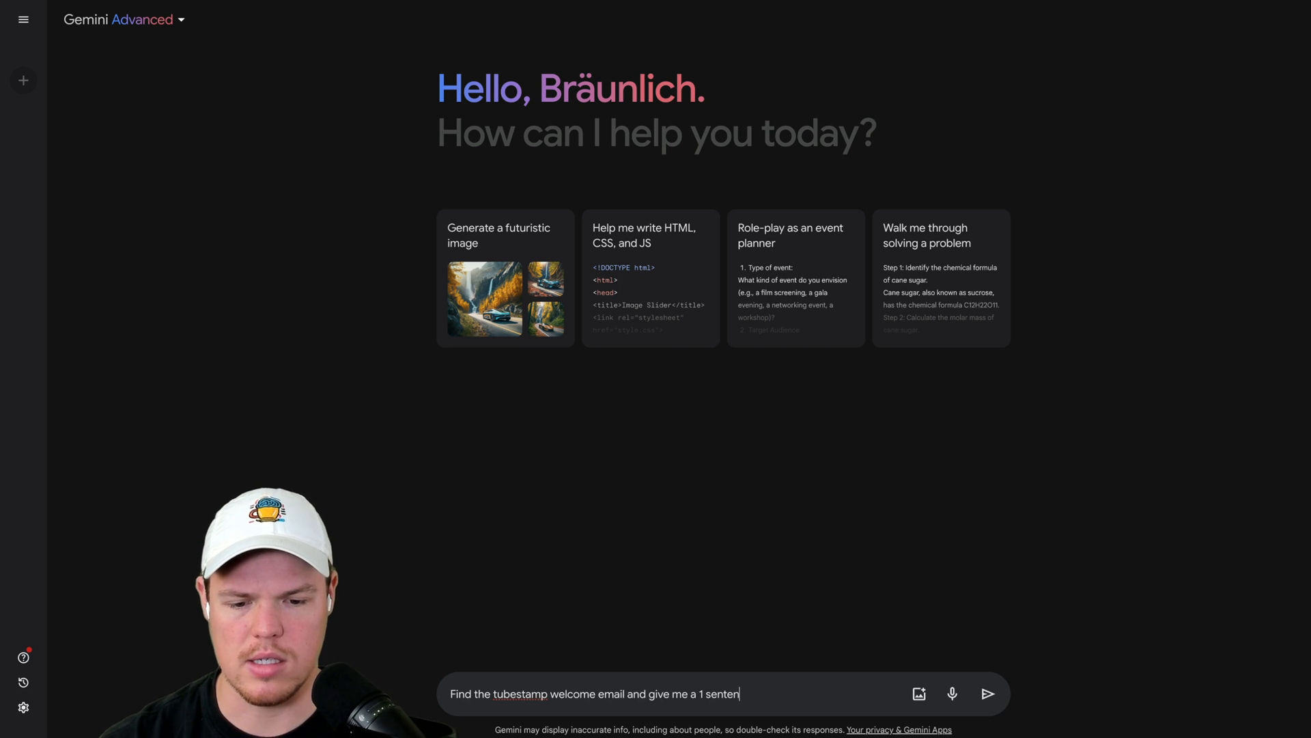
left_click(988, 694)
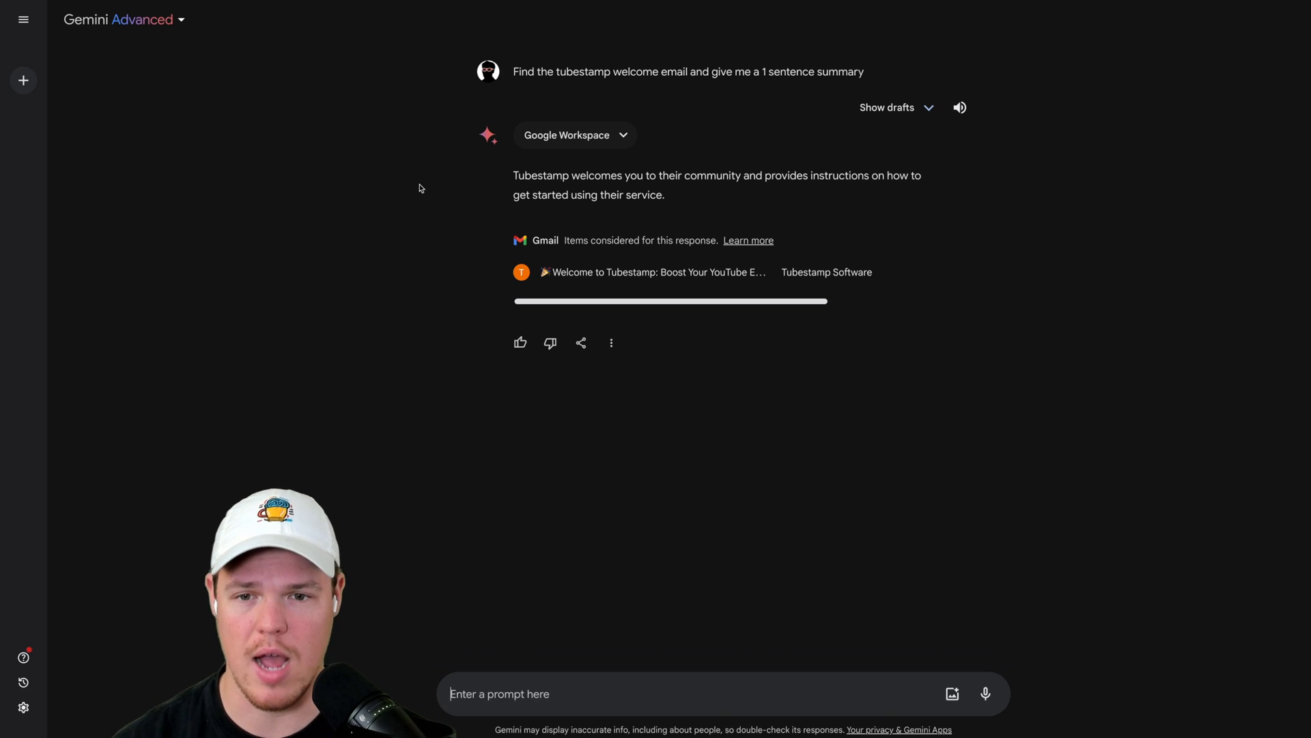
mouse_move(602, 272)
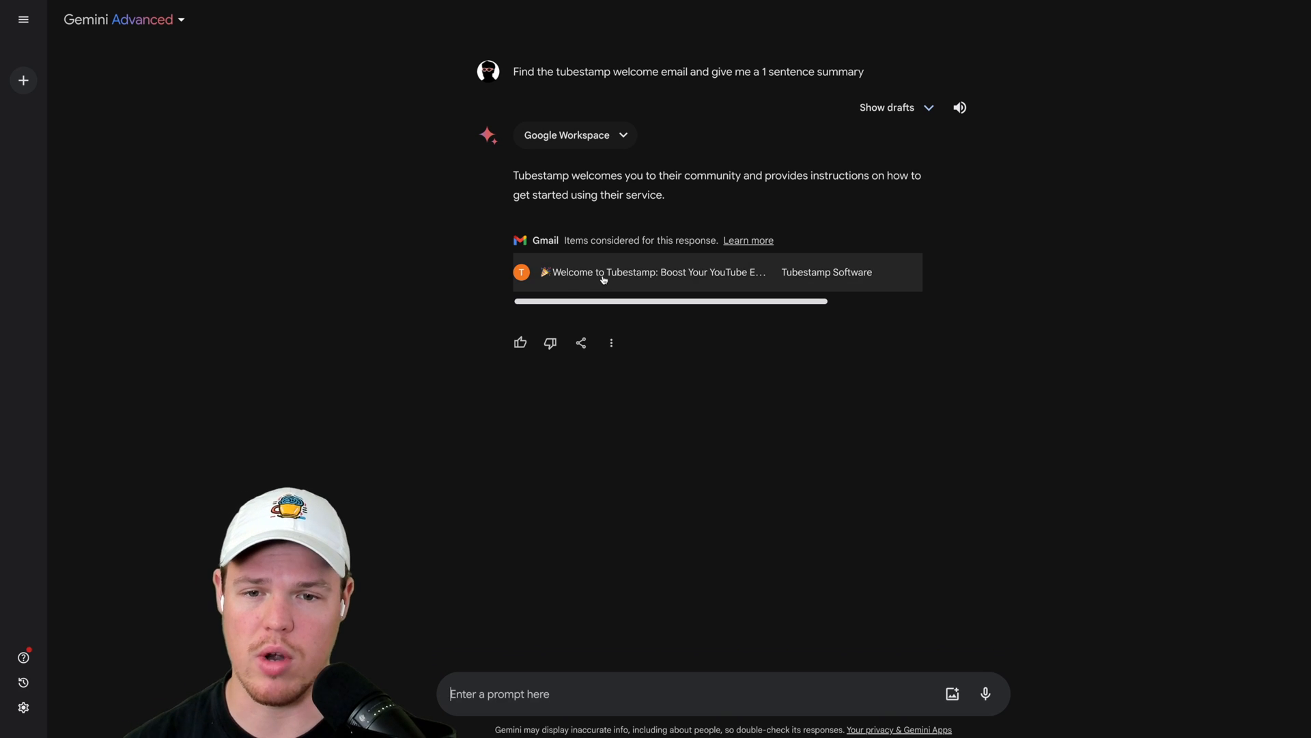